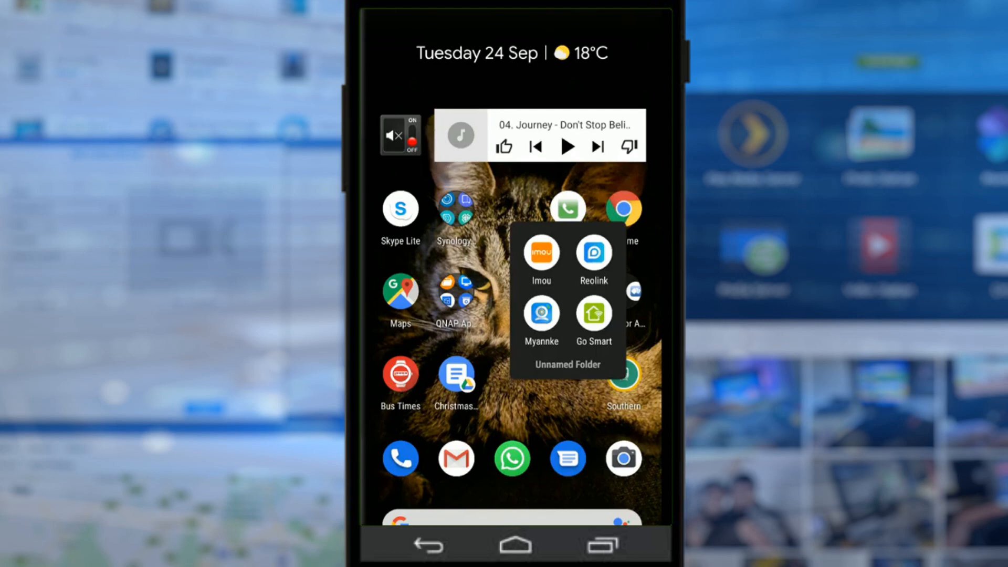
- Launch the Myannke app from the home-screen folder to show the Garden camera list
click(592, 251)
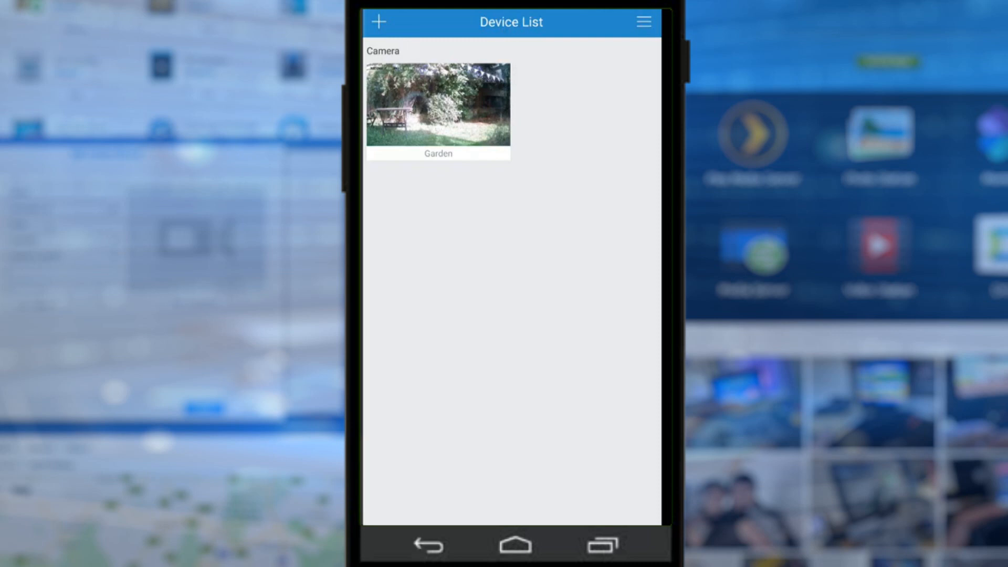
- Browse the menu's More page, then return and open the Garden camera's live view
click(644, 21)
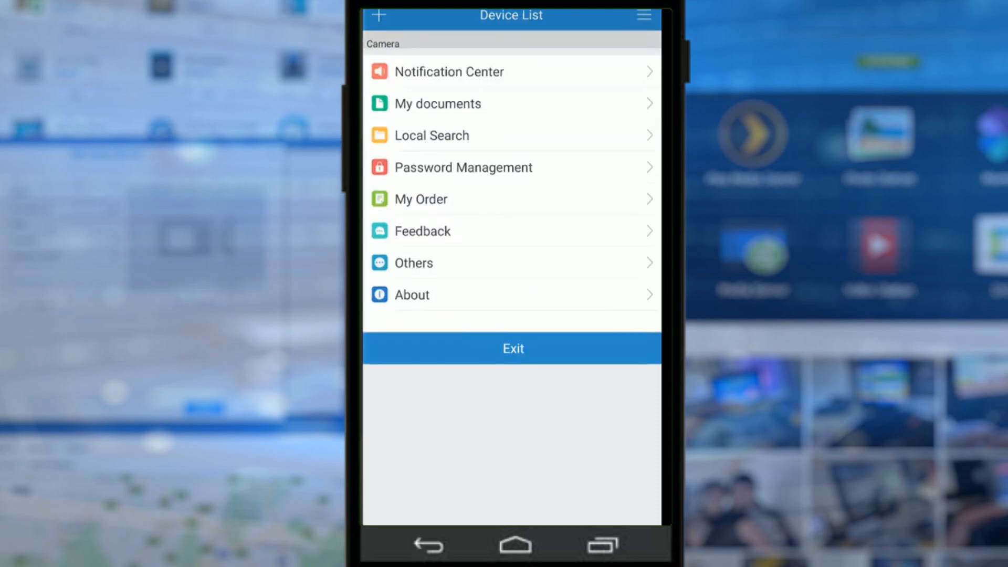
click(643, 14)
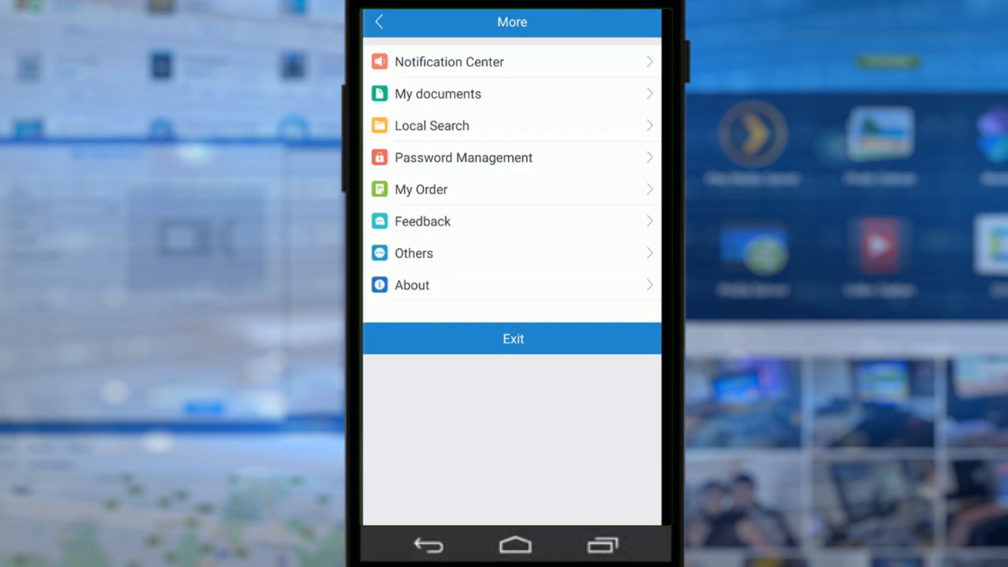
click(379, 21)
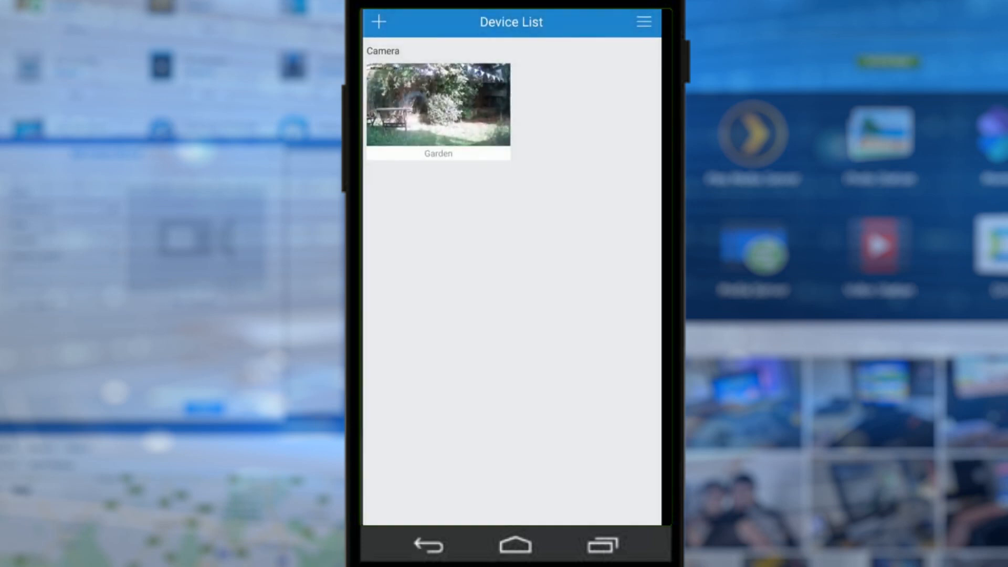
click(438, 104)
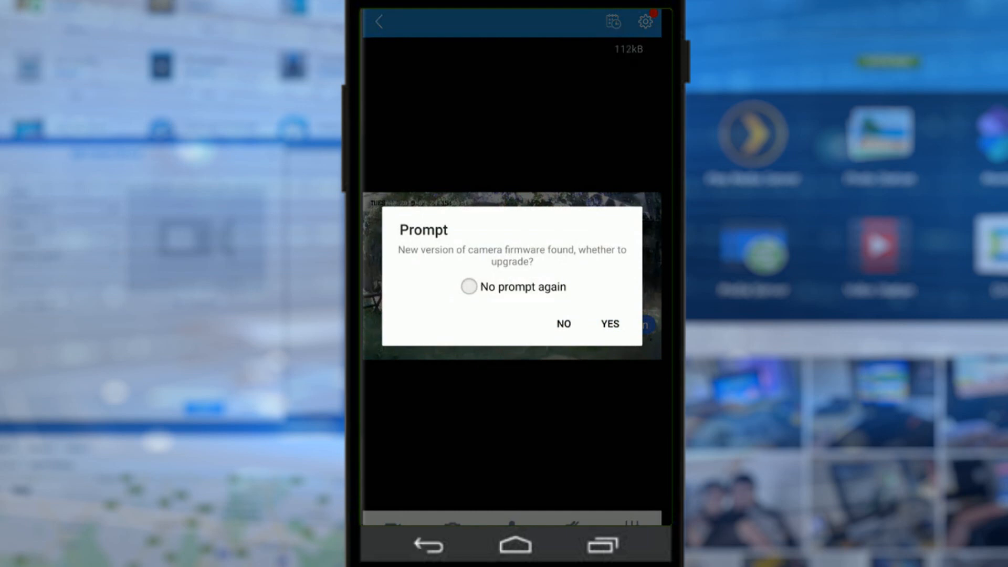
- Decline the firmware upgrade, close the notification shade, and show the video quality options
click(563, 323)
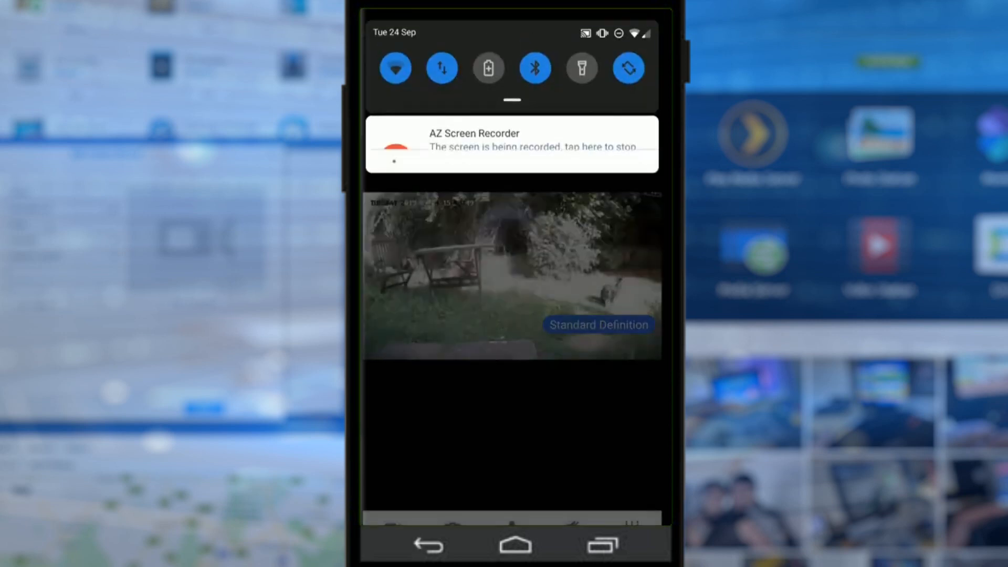
click(511, 143)
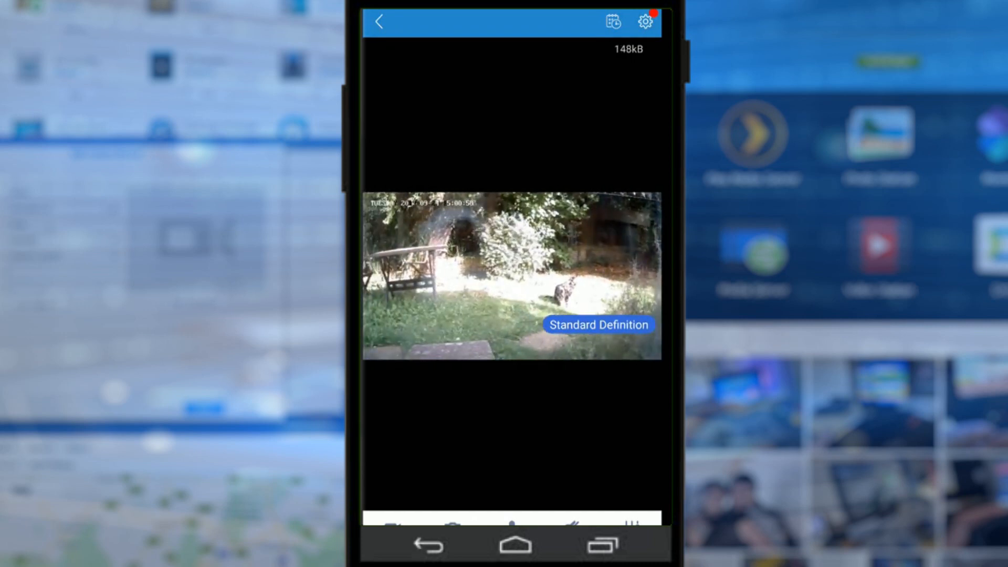
click(598, 324)
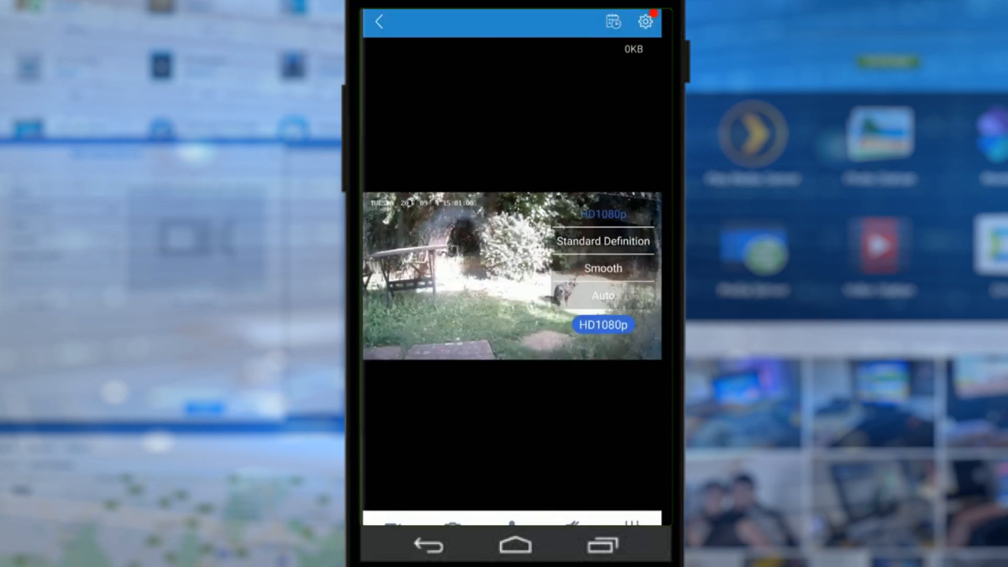
- Switch the Garden live stream to Standard Definition
click(602, 324)
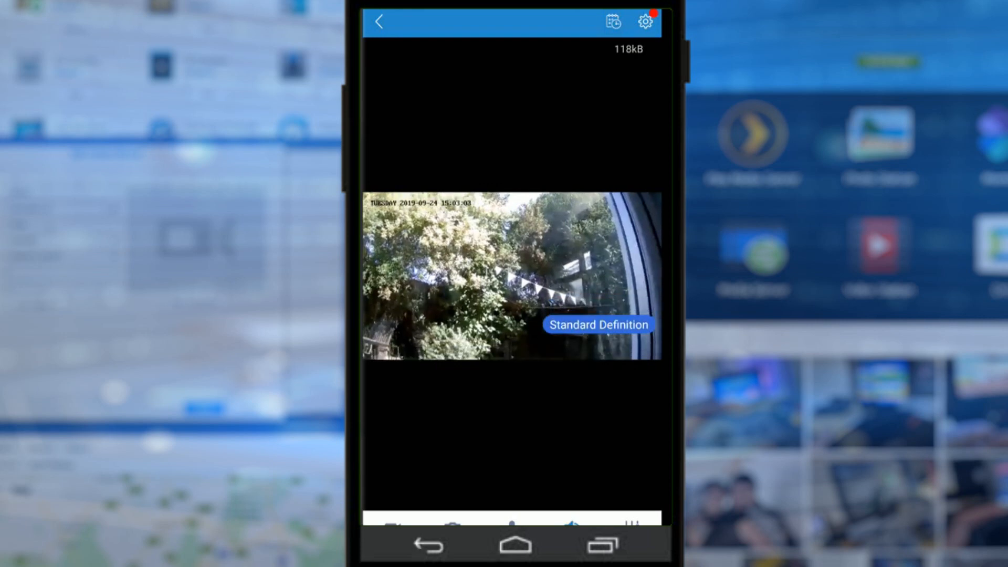
- Open the Garden camera's Settings page from the live view's gear icon
click(611, 21)
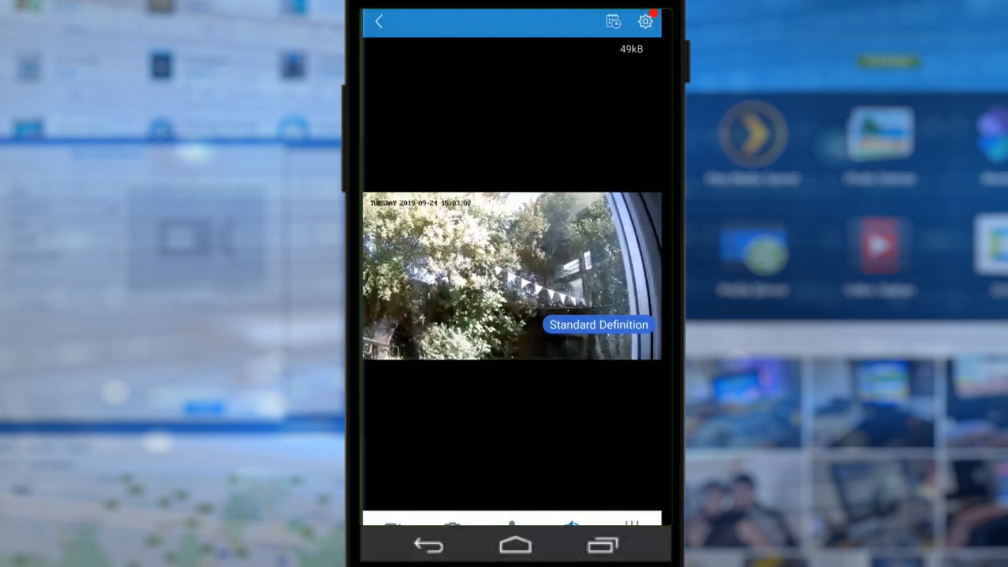
click(645, 21)
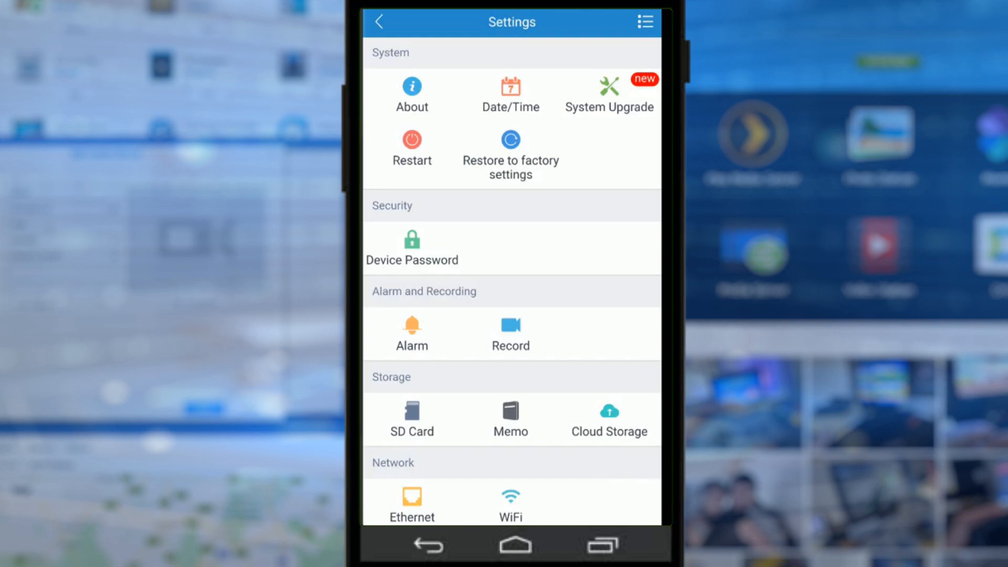
- Enable Smart Tracking under Motion Detection and save the setting
click(412, 324)
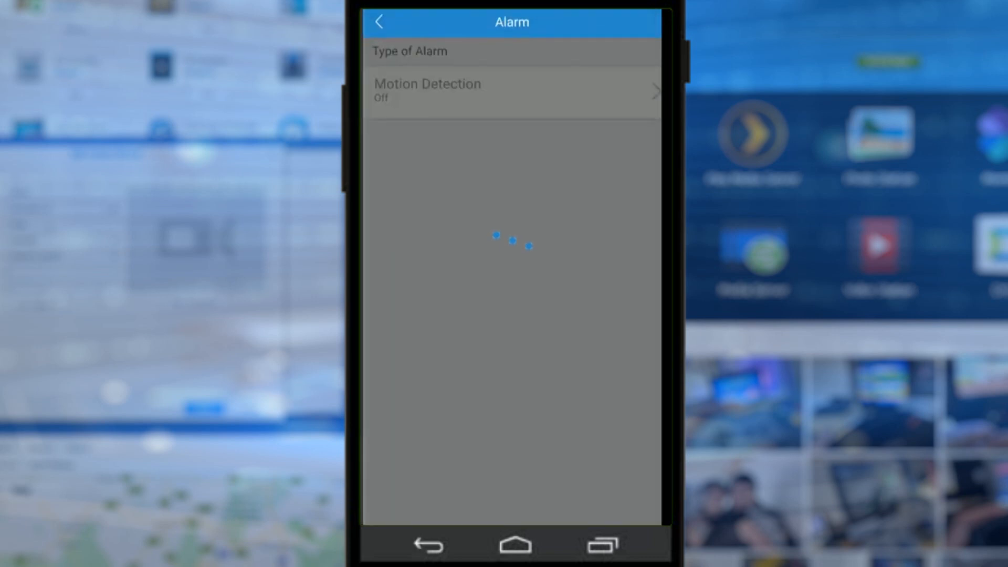
click(380, 22)
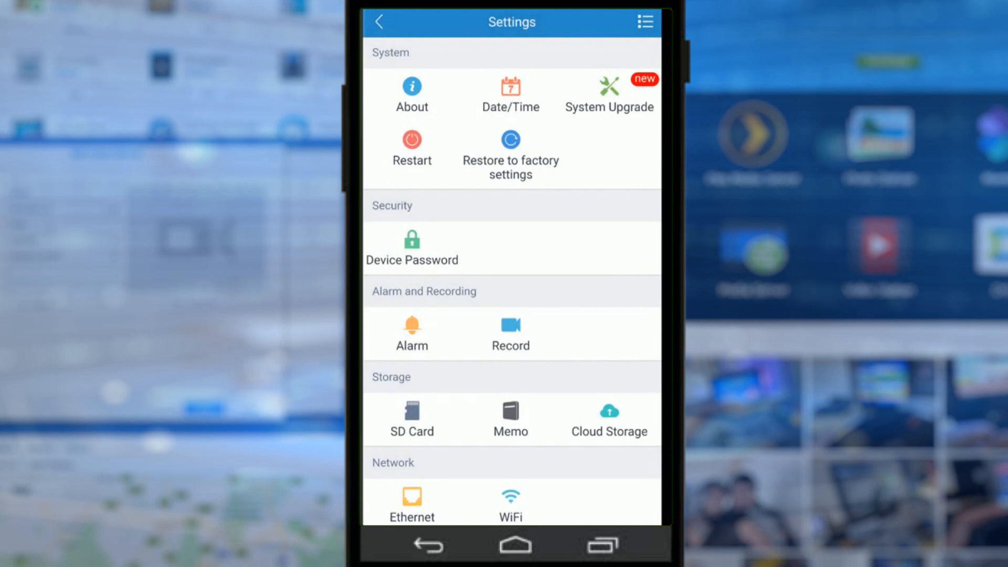
scroll(down, 3)
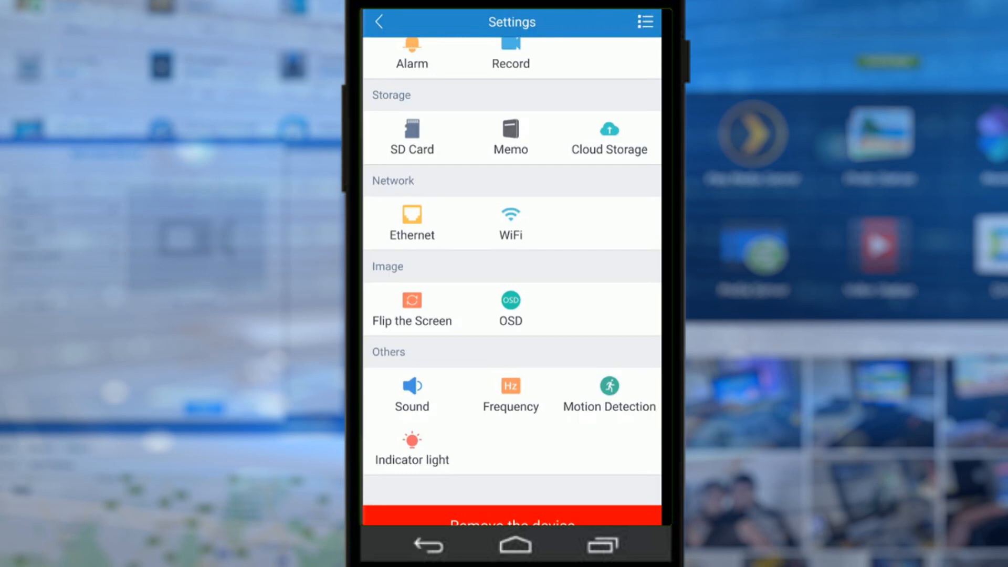
click(608, 393)
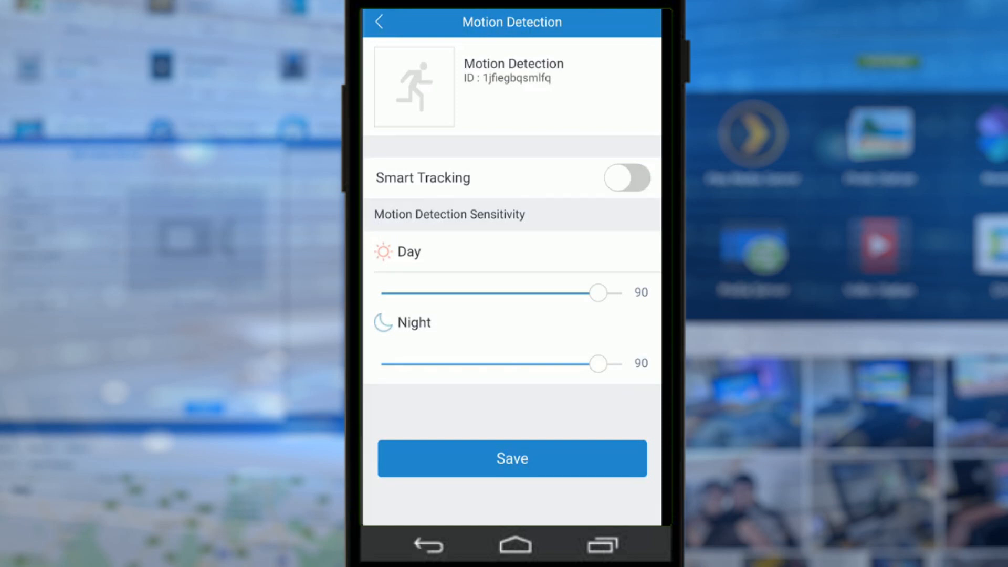
click(627, 178)
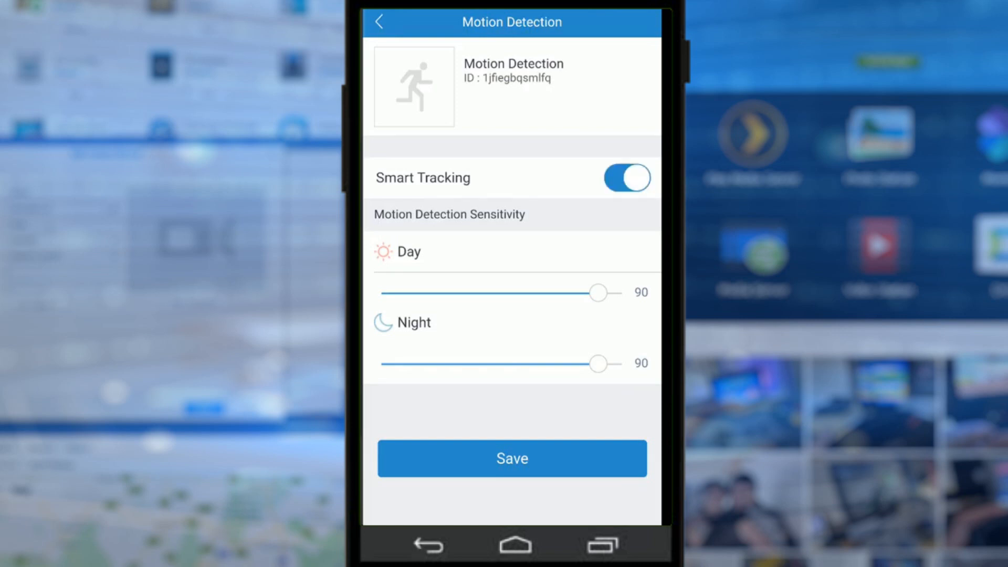
click(381, 22)
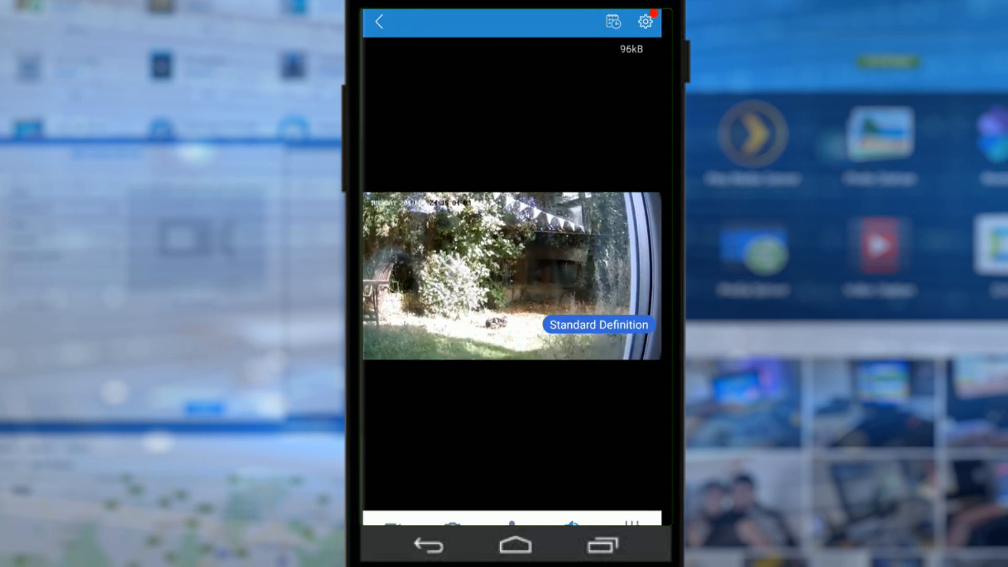
- Enable the weekday 08:00–20:00 motion detection alarm and return to Settings
click(645, 21)
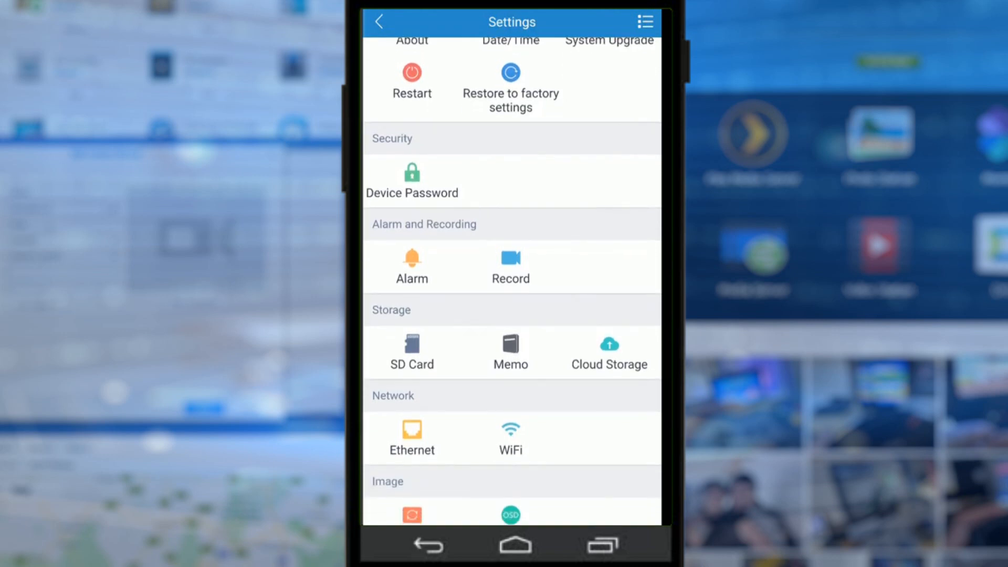
click(412, 264)
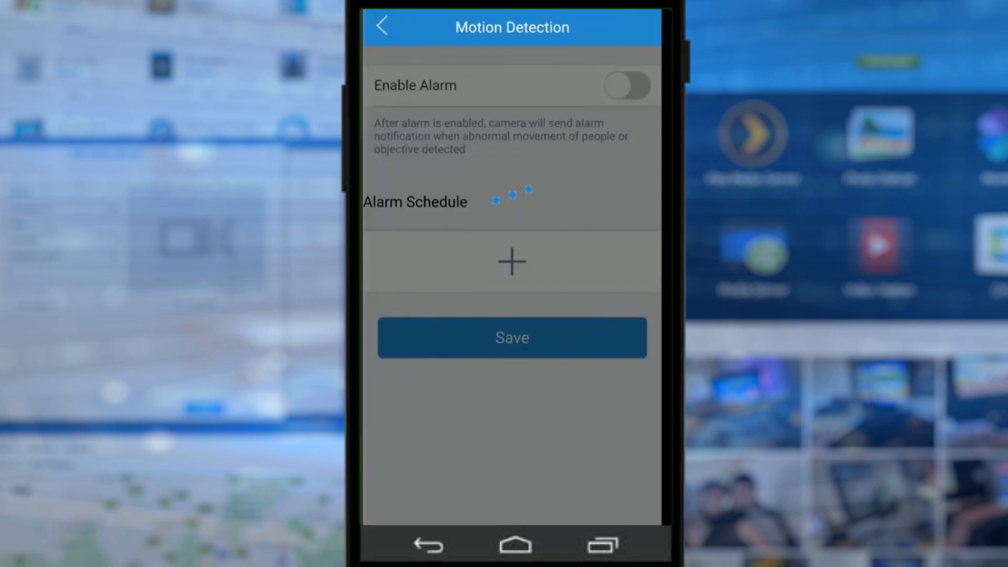
click(627, 86)
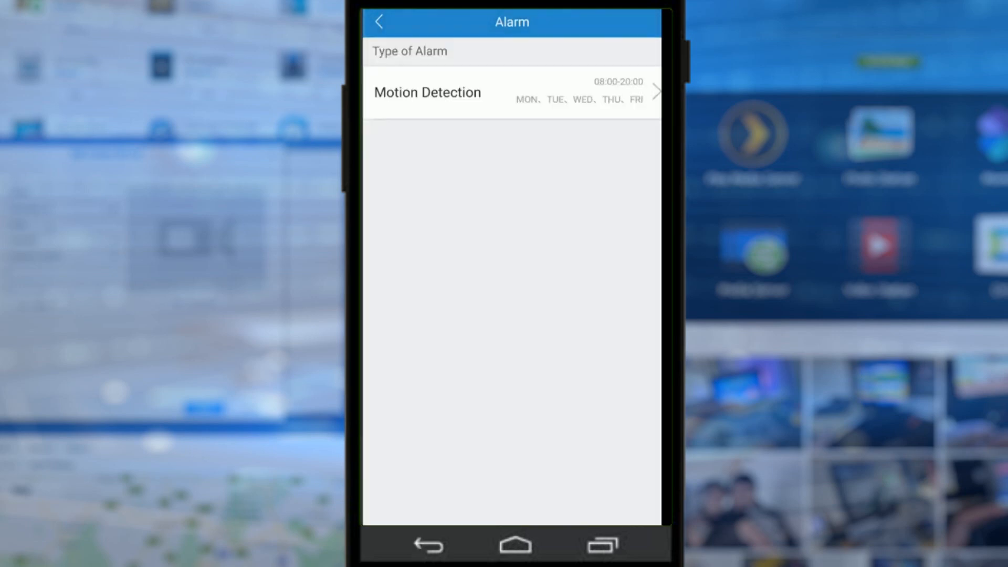
click(379, 21)
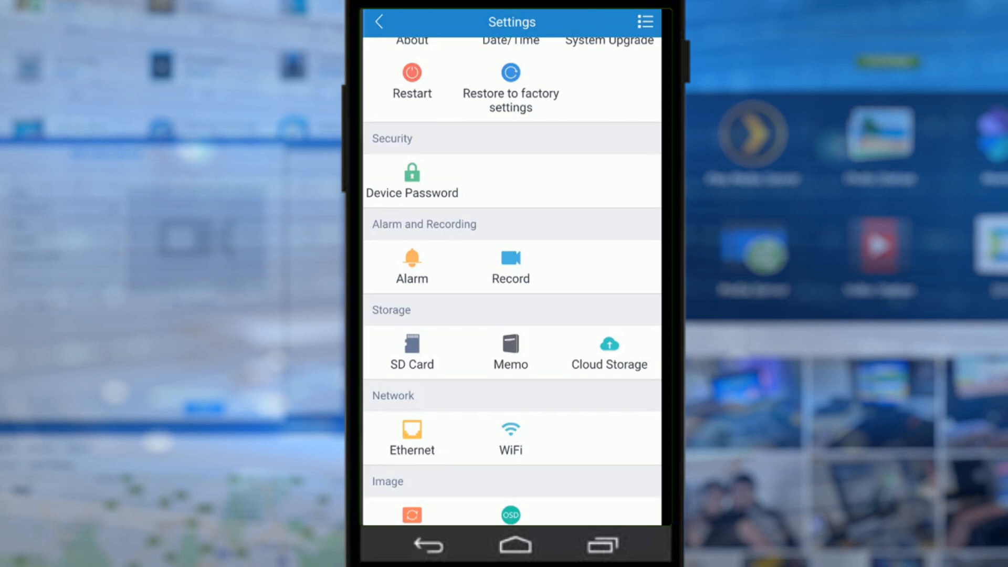
- Turn Smart Tracking on again in Motion Detection, save, and go back to Settings
scroll(down, 3)
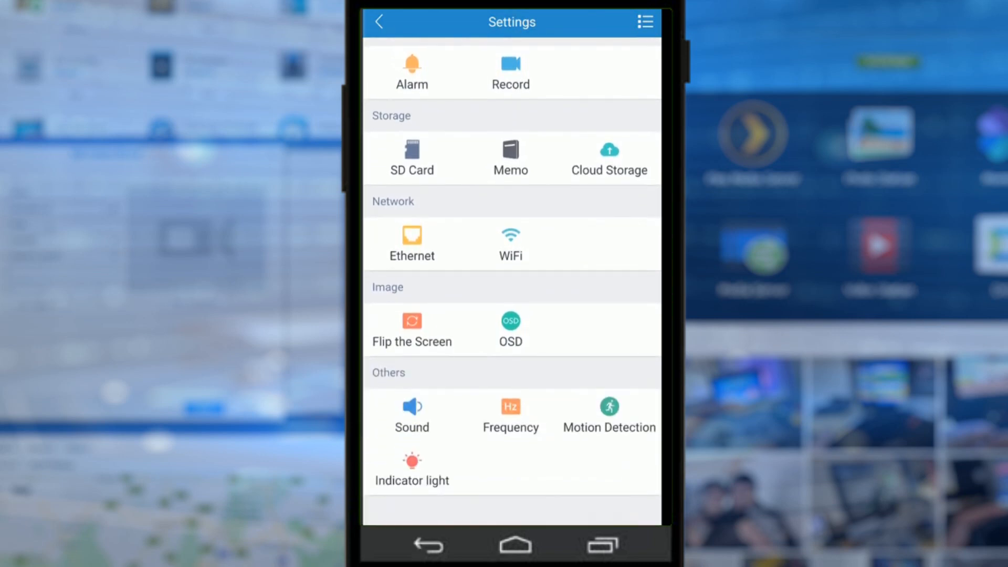
click(608, 415)
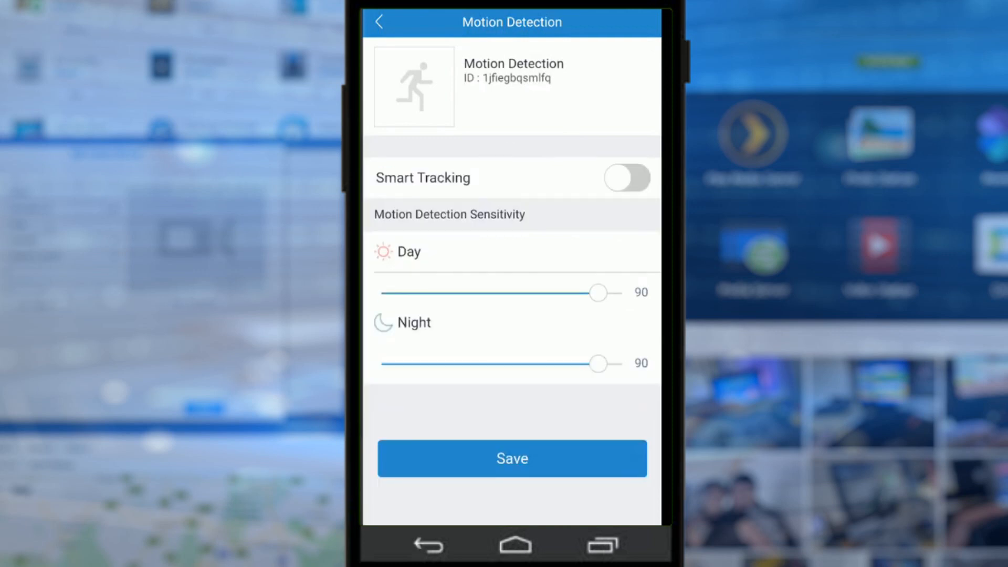
click(627, 178)
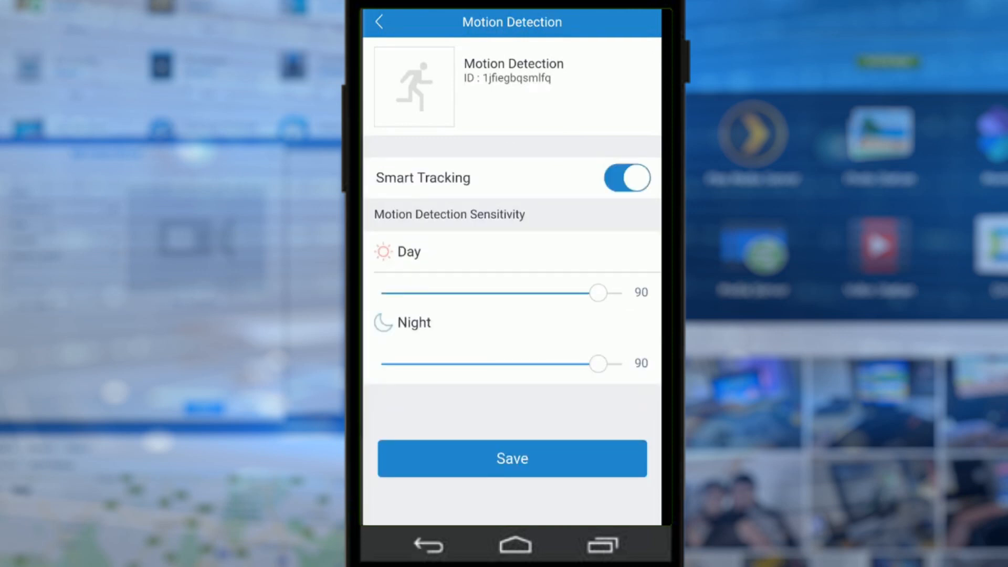
click(511, 459)
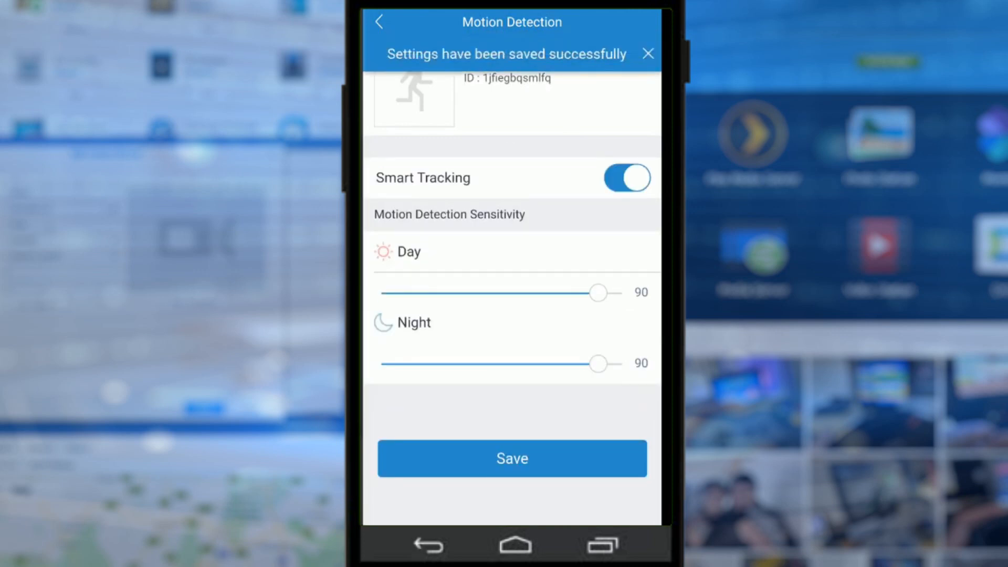
click(380, 21)
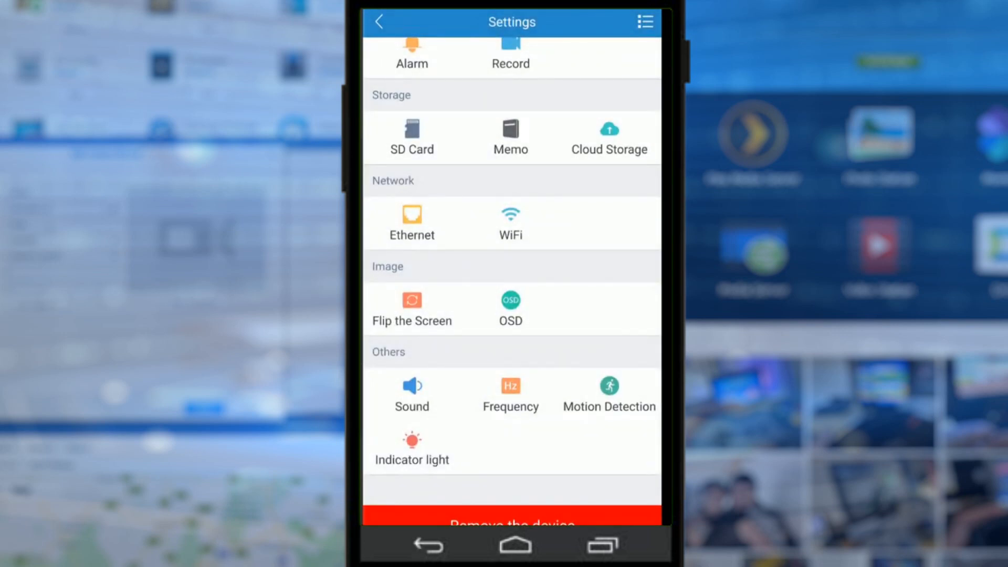
- Review the OSD text, date and clock display options, then go back to live view
click(510, 300)
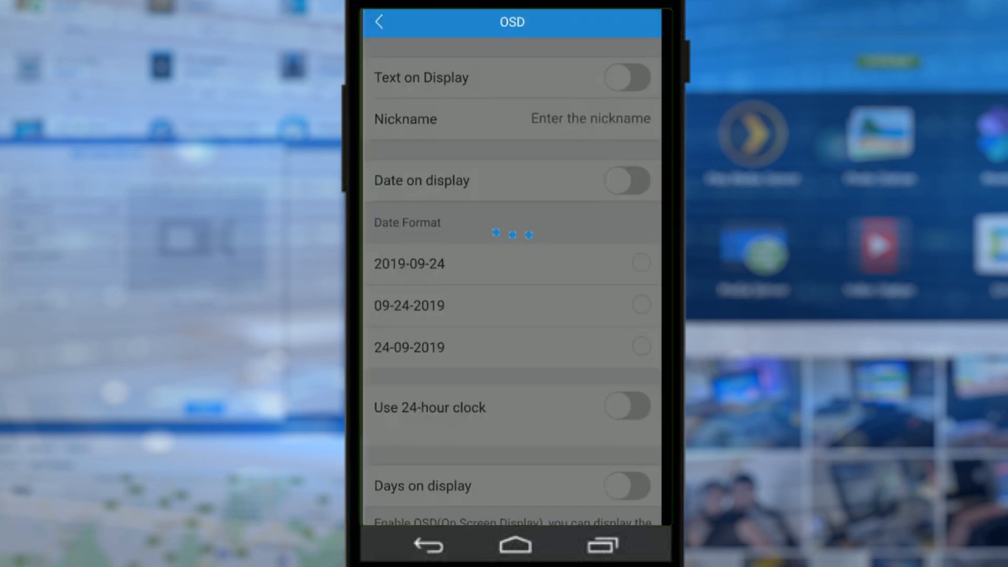
click(379, 22)
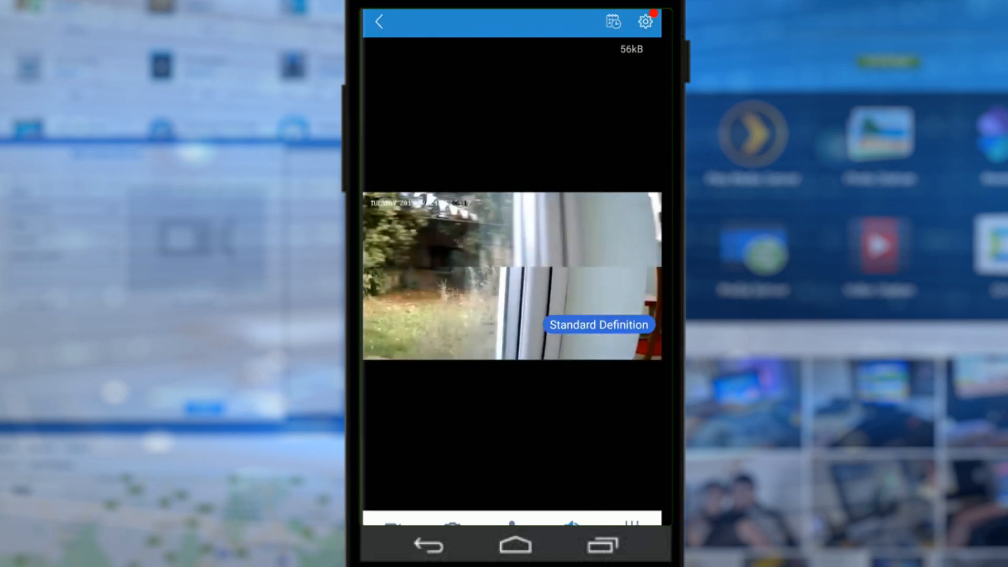
- Go back from the Garden live view to the device list
click(378, 21)
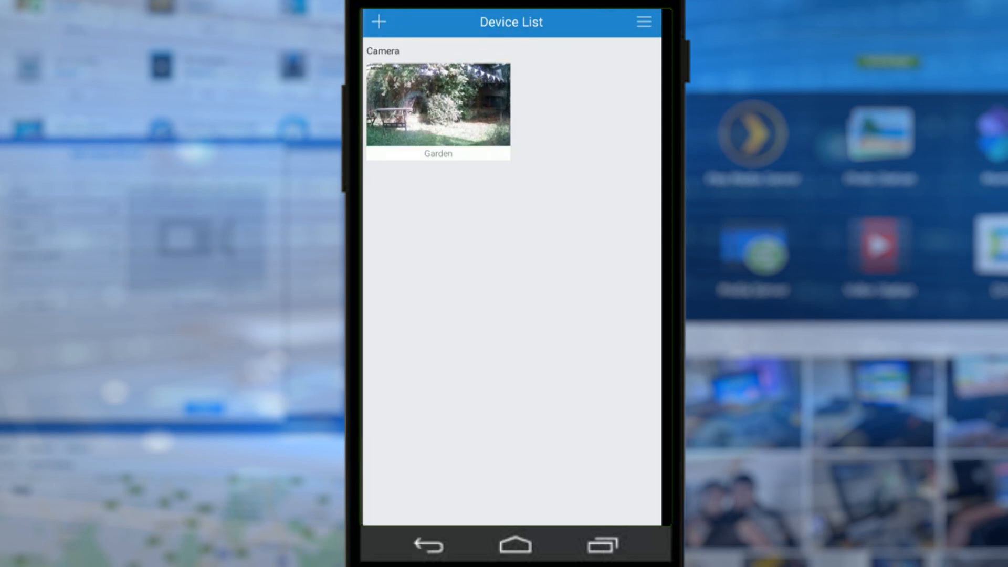
- Open the Garden live feed and show the brightness, contrast, saturation and sharpness sliders
click(438, 105)
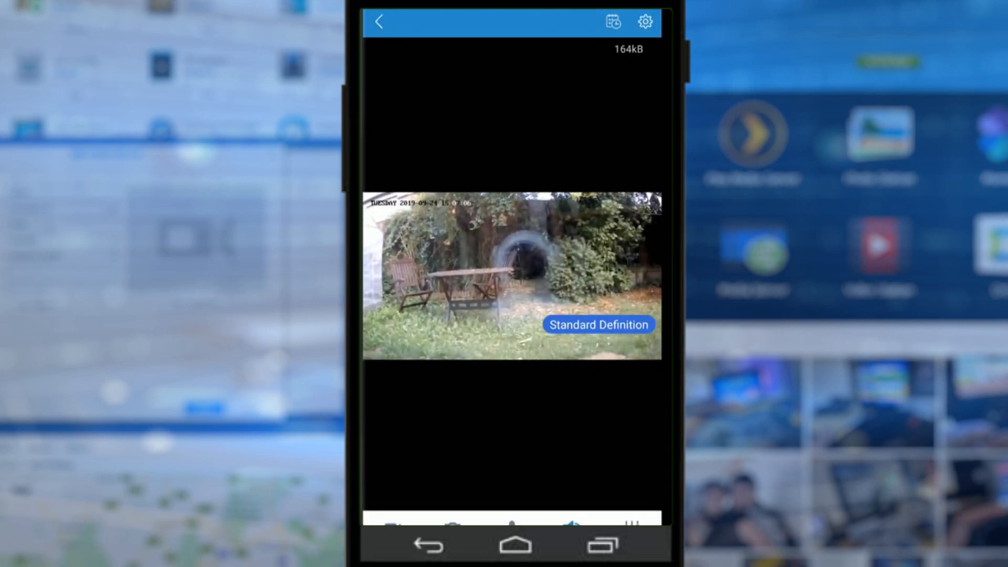
click(597, 325)
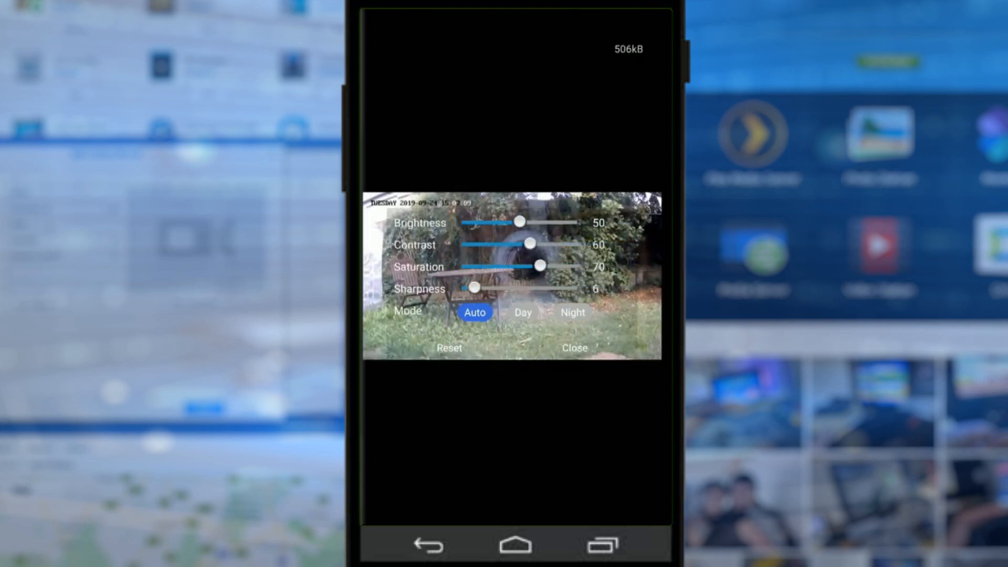
- Close the image adjustment panel and decline the firmware upgrade prompt with NO
click(524, 313)
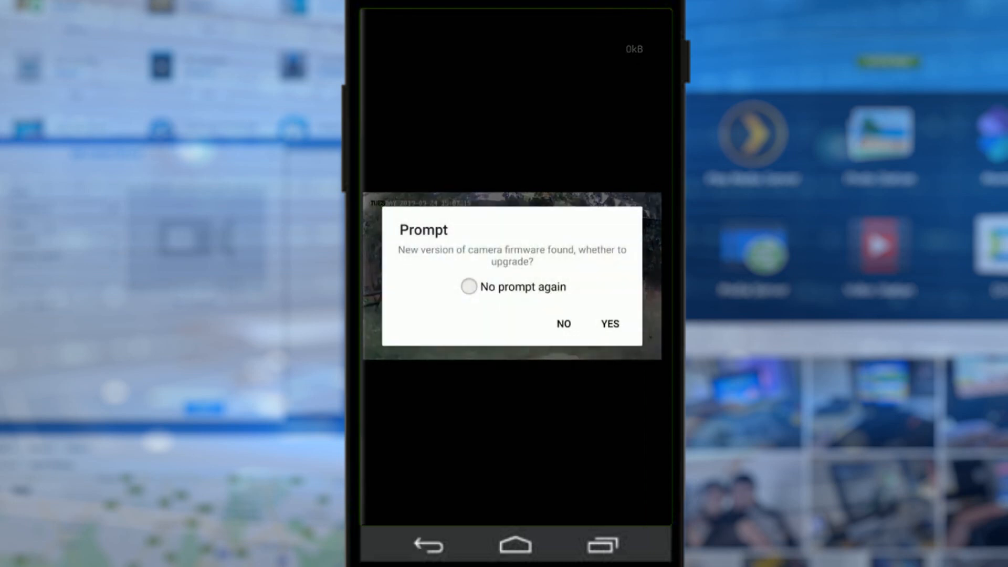
click(563, 324)
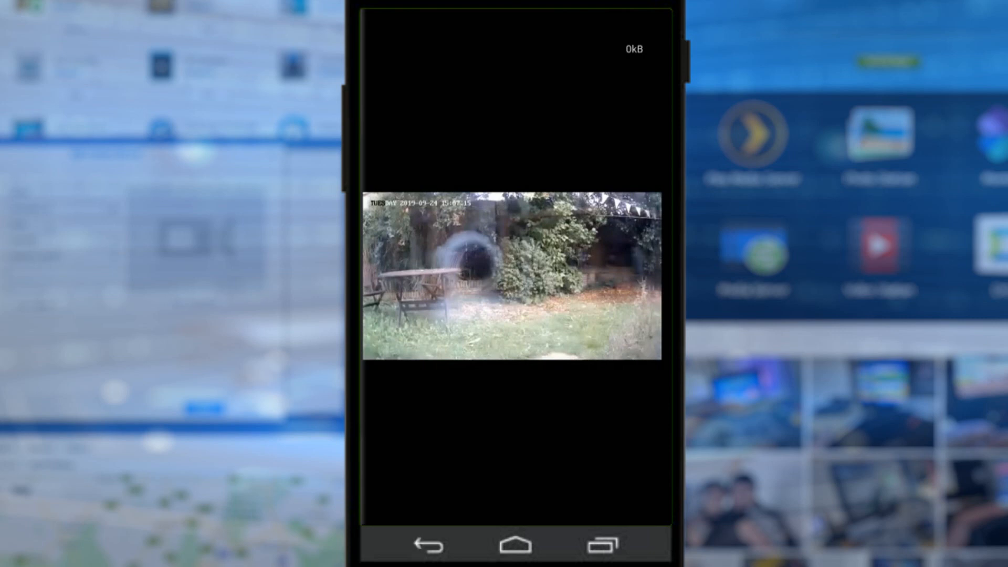